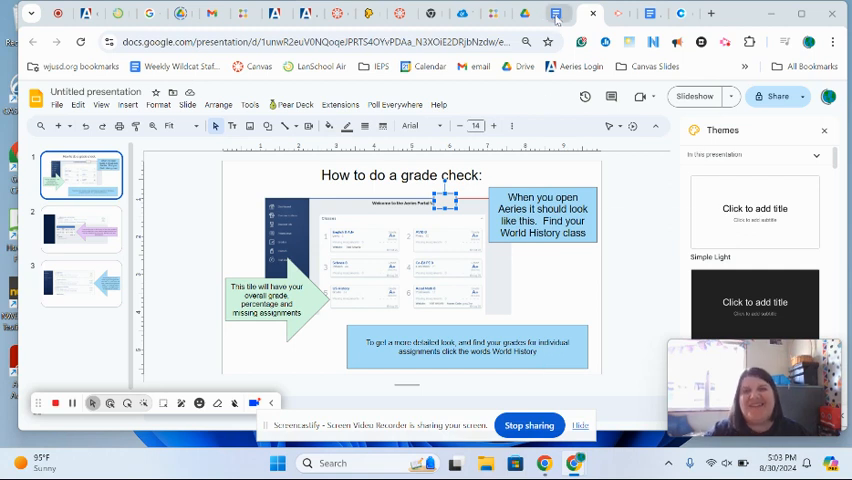
Switch to the History Grade Check 8/26 template document.
{"action": "left_click", "coordinate": [538, 13]}
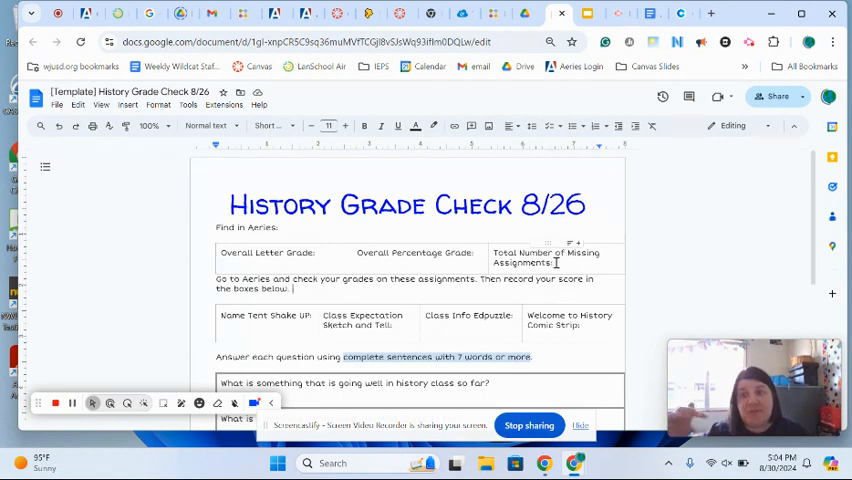
{"action": "mouse_move", "coordinate": [588, 13]}
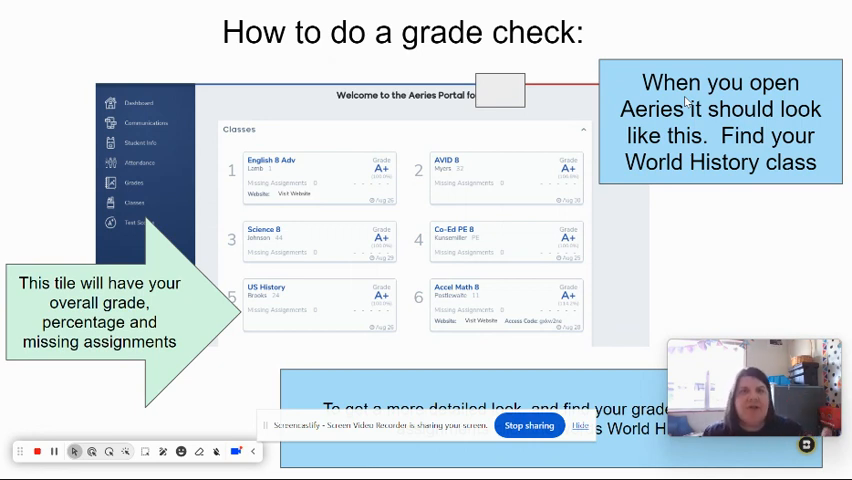
{"action": "mouse_move", "coordinate": [350, 218]}
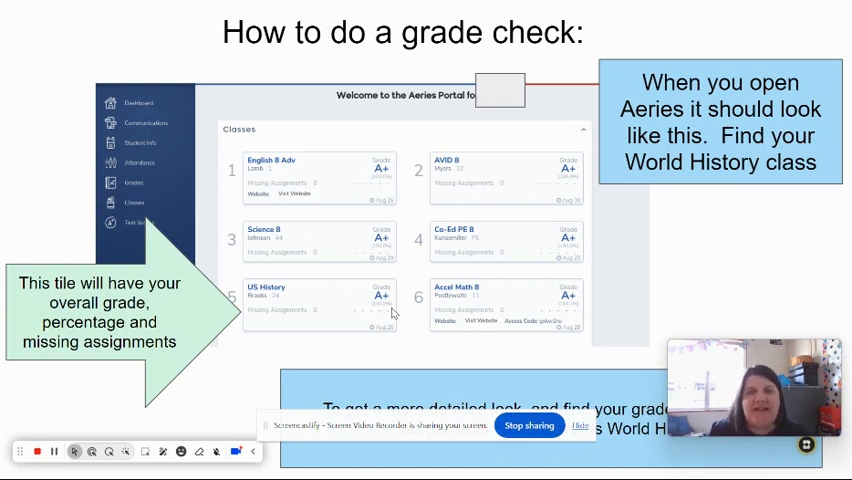
{"action": "mouse_move", "coordinate": [376, 312]}
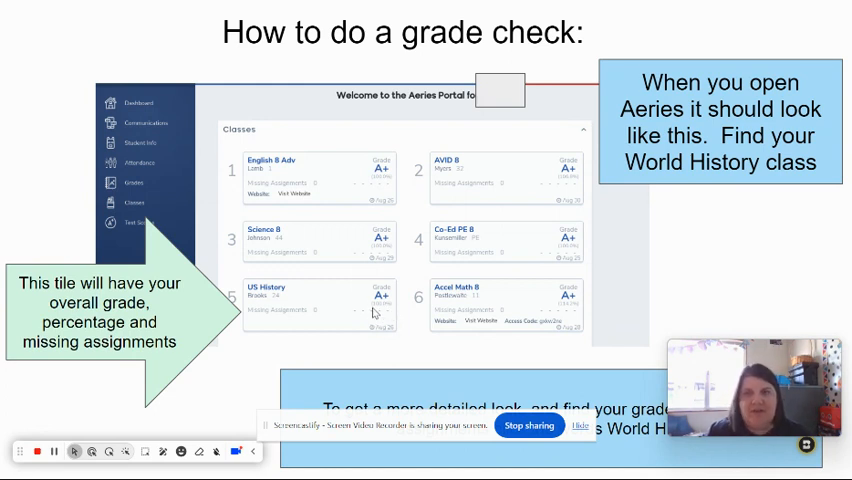
{"action": "mouse_move", "coordinate": [372, 316]}
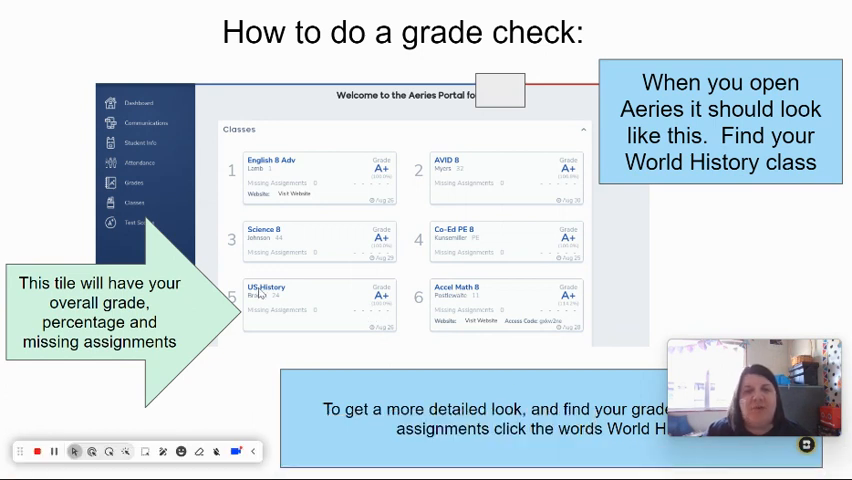
{"action": "mouse_move", "coordinate": [290, 332]}
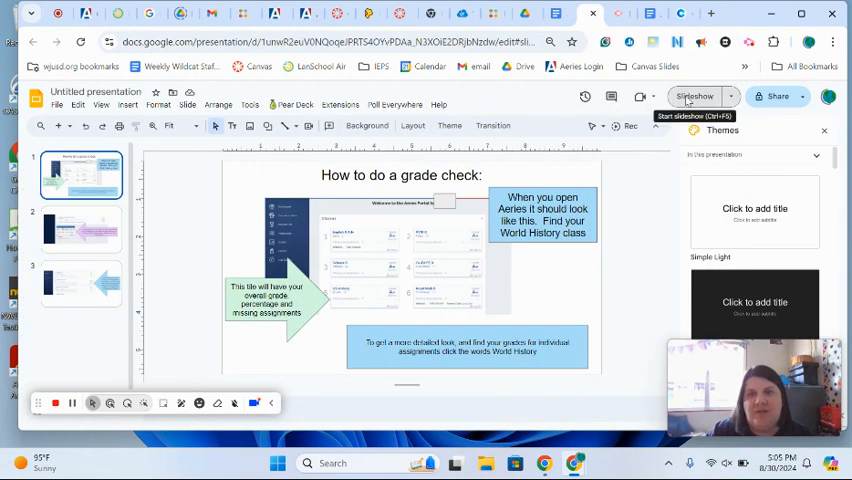
Start the slideshow to present the grade breakdown slide.
{"action": "left_click", "coordinate": [694, 96]}
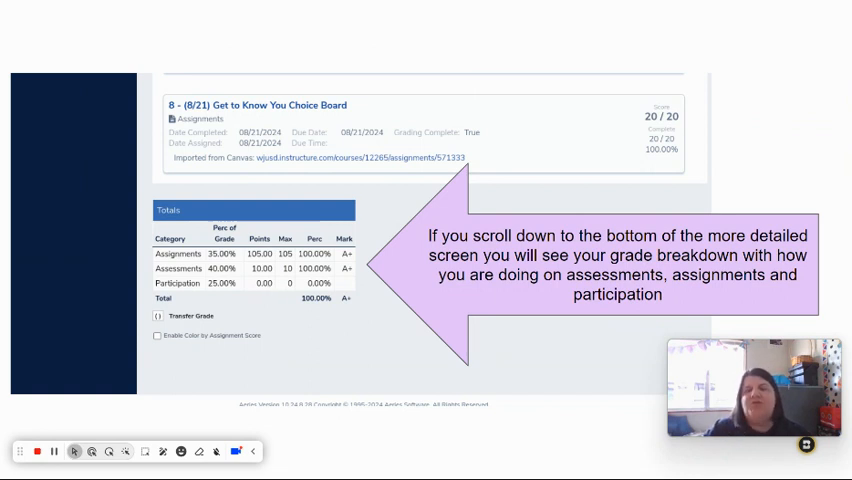
{"action": "mouse_move", "coordinate": [269, 291]}
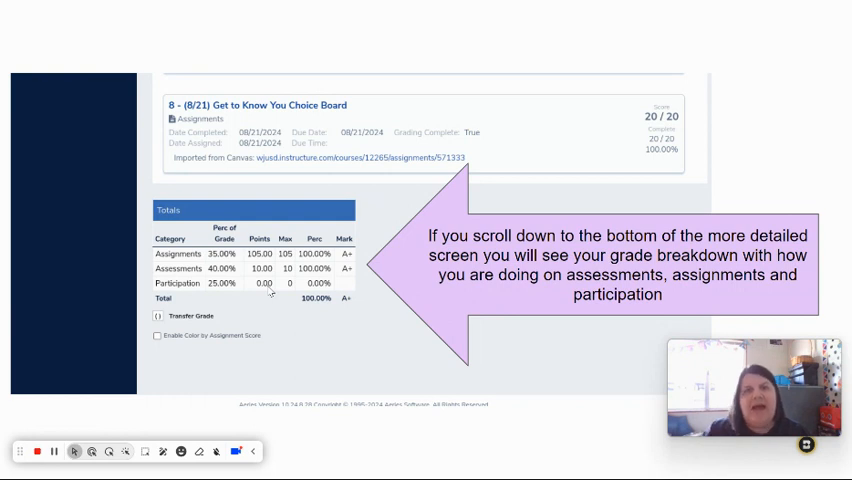
{"action": "mouse_move", "coordinate": [283, 283]}
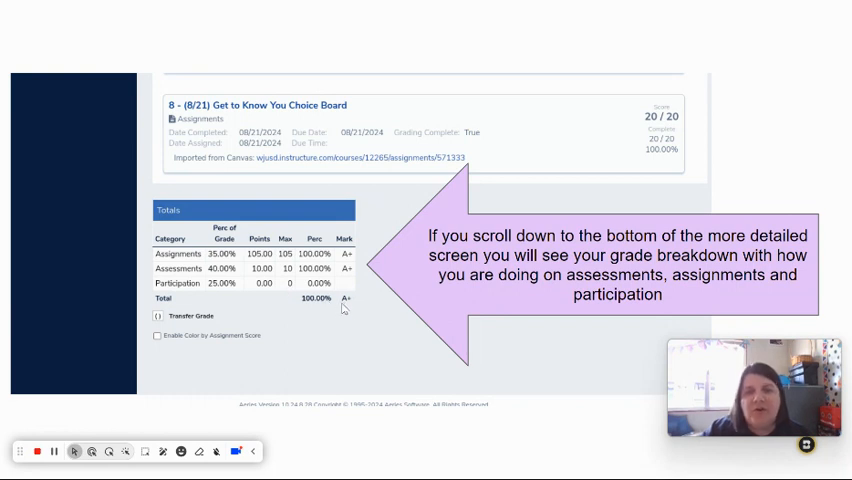
{"action": "mouse_move", "coordinate": [310, 307]}
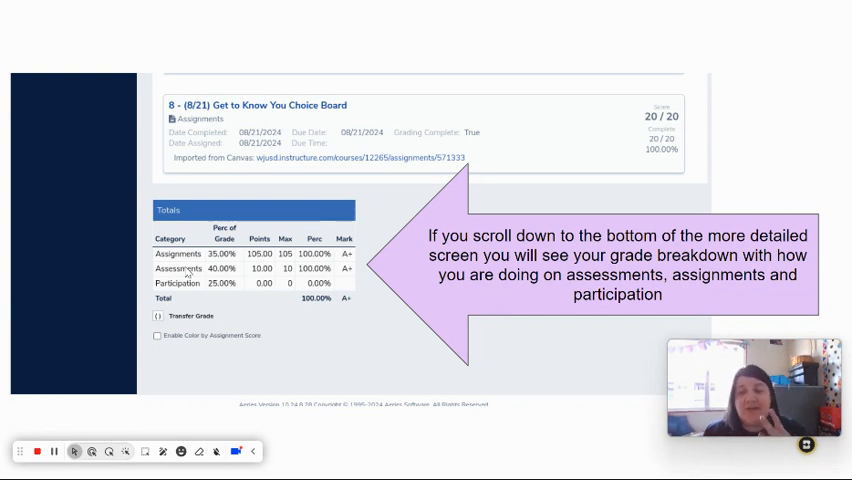
{"action": "mouse_move", "coordinate": [190, 283]}
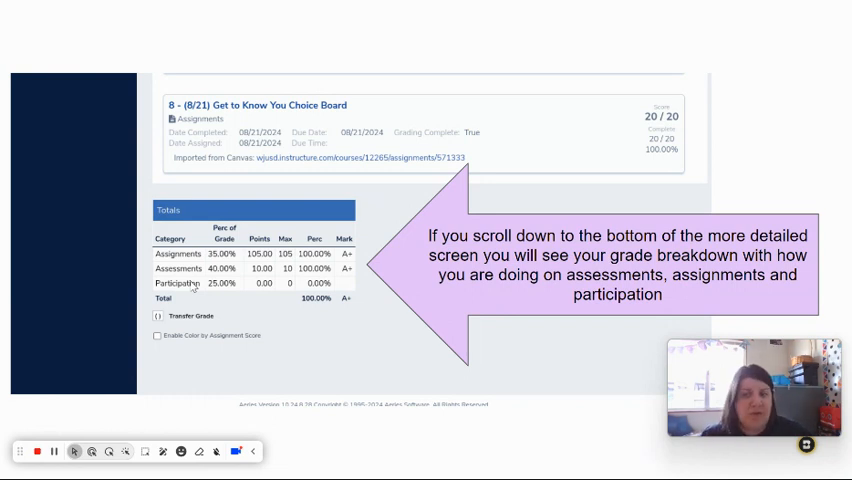
{"action": "mouse_move", "coordinate": [224, 216]}
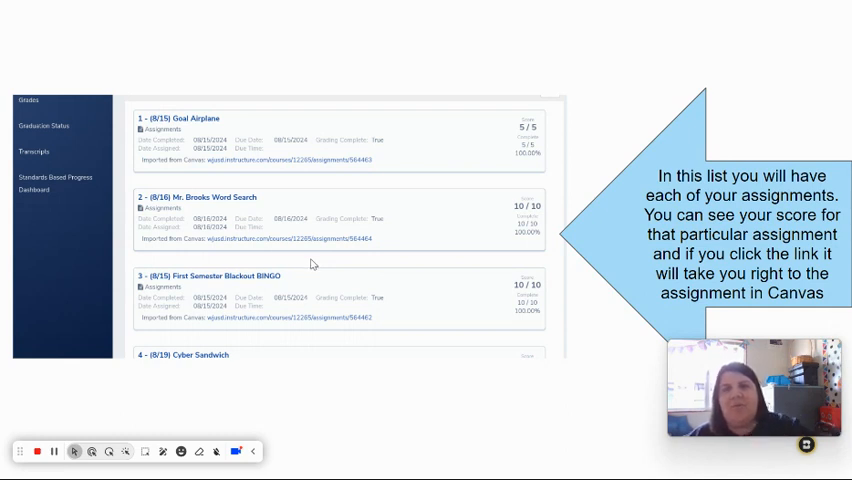
{"action": "mouse_move", "coordinate": [506, 209]}
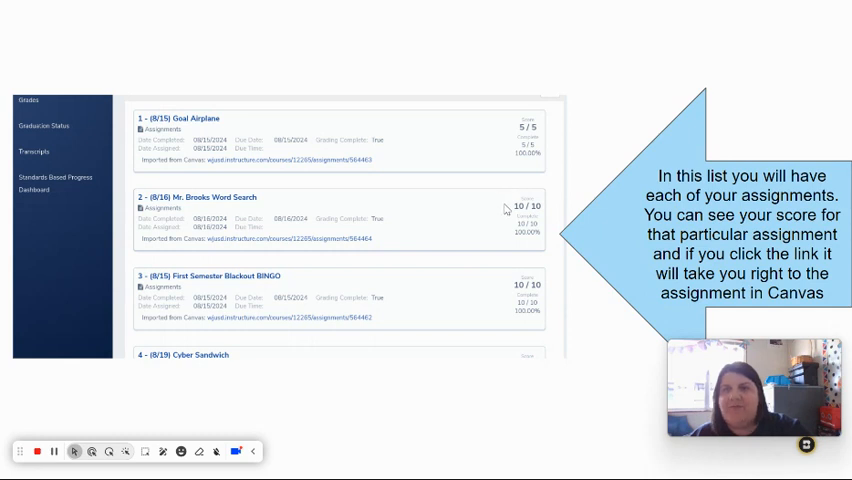
{"action": "mouse_move", "coordinate": [509, 210]}
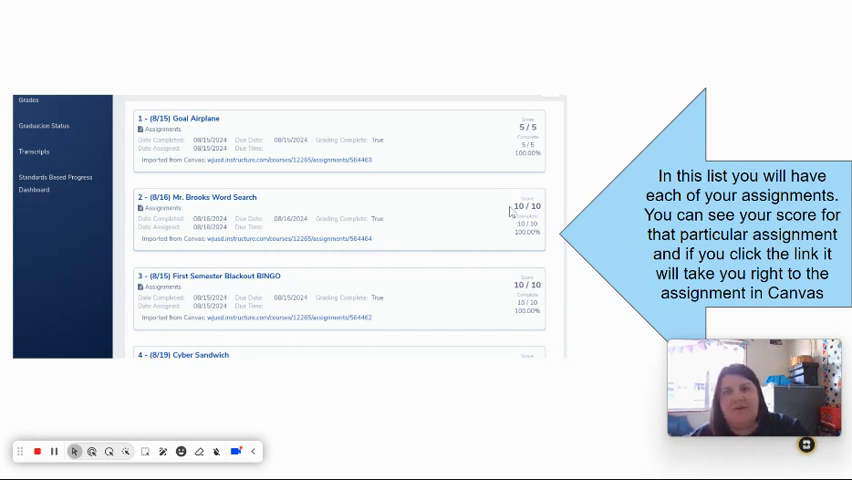
{"action": "mouse_move", "coordinate": [207, 211]}
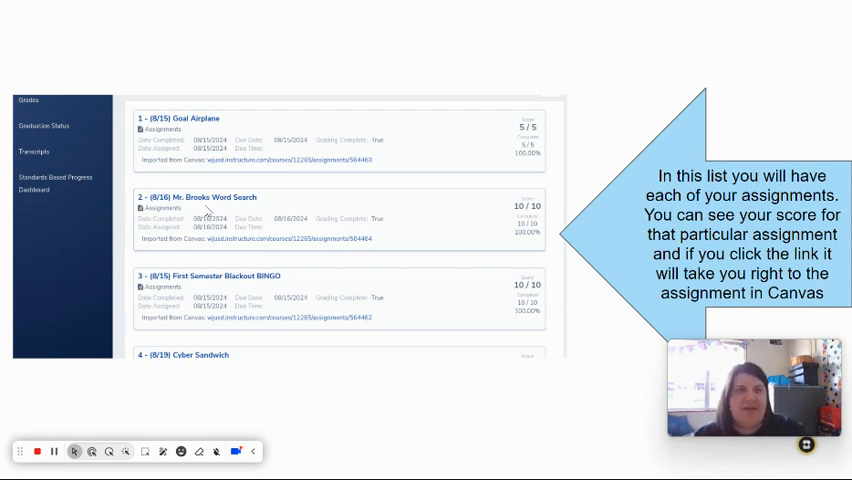
{"action": "mouse_move", "coordinate": [208, 210]}
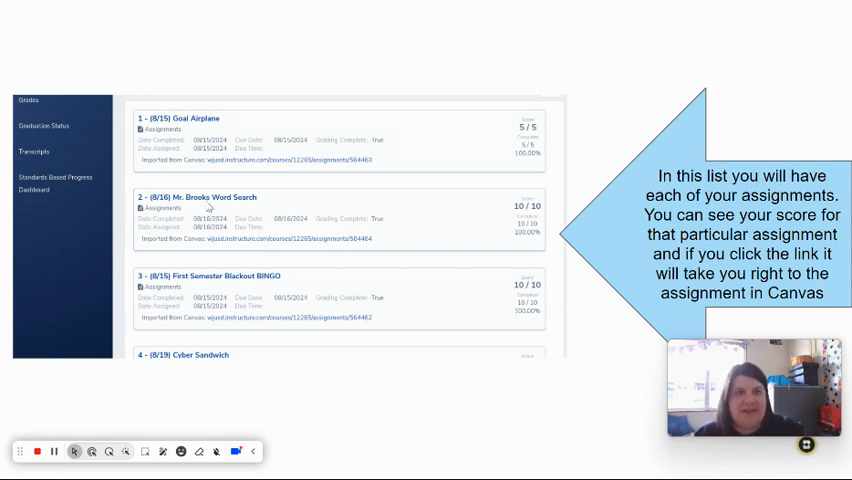
{"action": "mouse_move", "coordinate": [234, 251]}
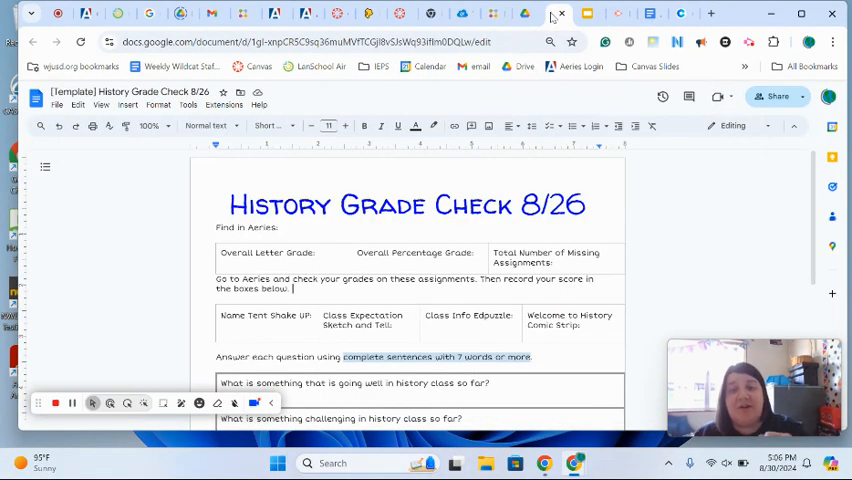
Edit the Name Tent Shake Up score box, deleting a character and entering 3/5.
{"action": "scroll", "scroll_direction": "down", "scroll_amount": 3}
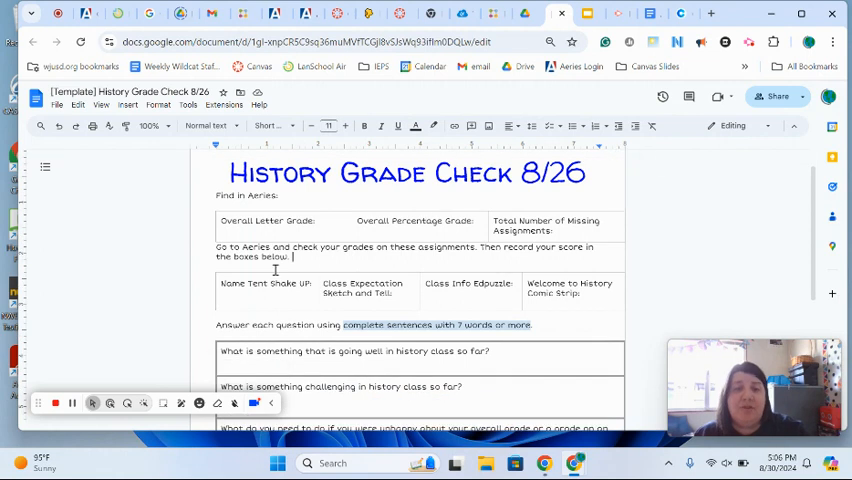
{"action": "mouse_move", "coordinate": [300, 300]}
{"action": "type", "text": "5/5"}
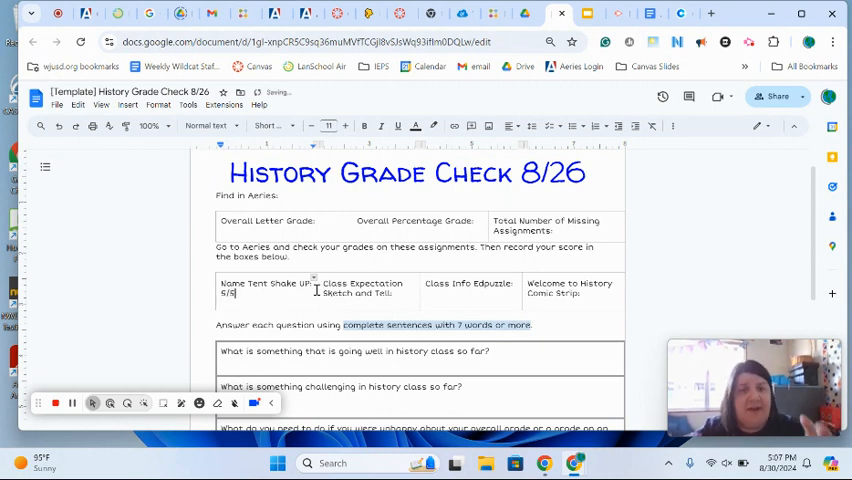
{"action": "key", "text": "Backspace"}
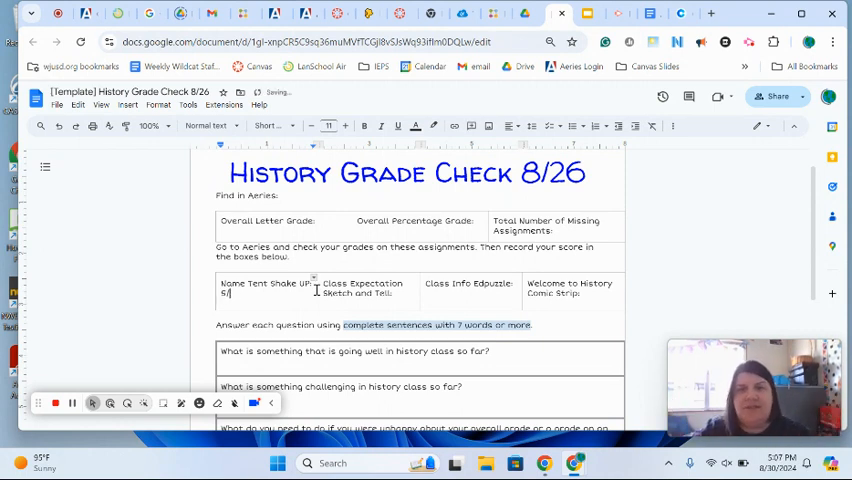
{"action": "type", "text": "3/5"}
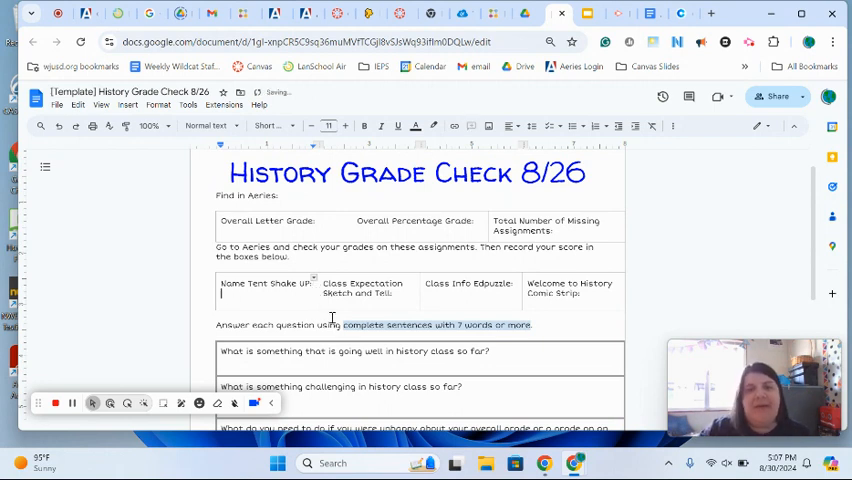
{"action": "scroll", "scroll_direction": "down", "scroll_amount": 3}
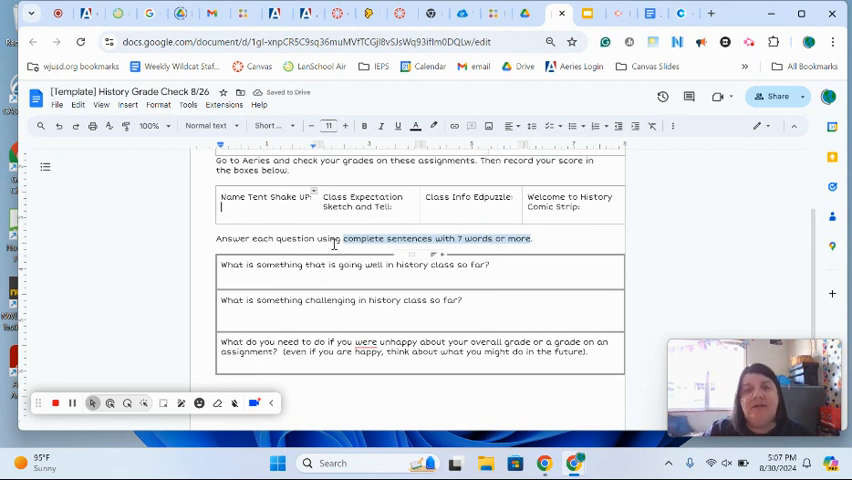